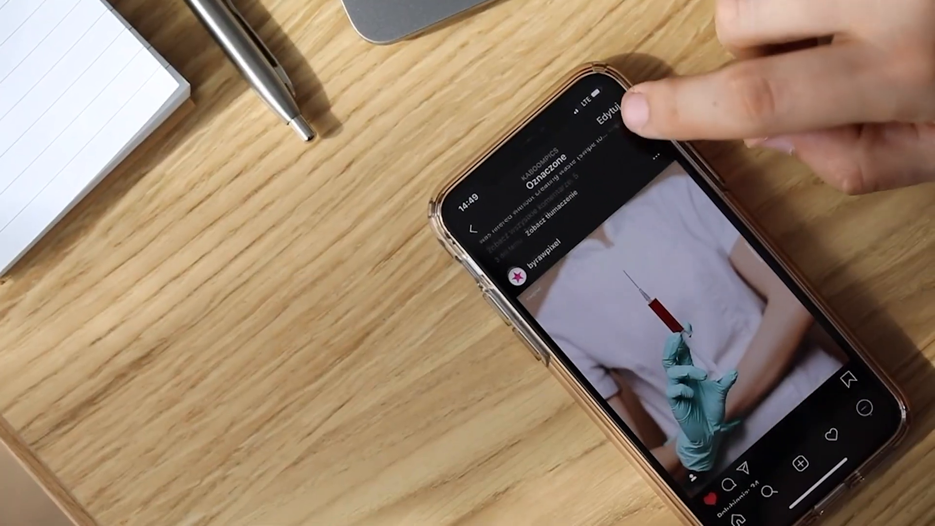
pyautogui.scroll(-3)
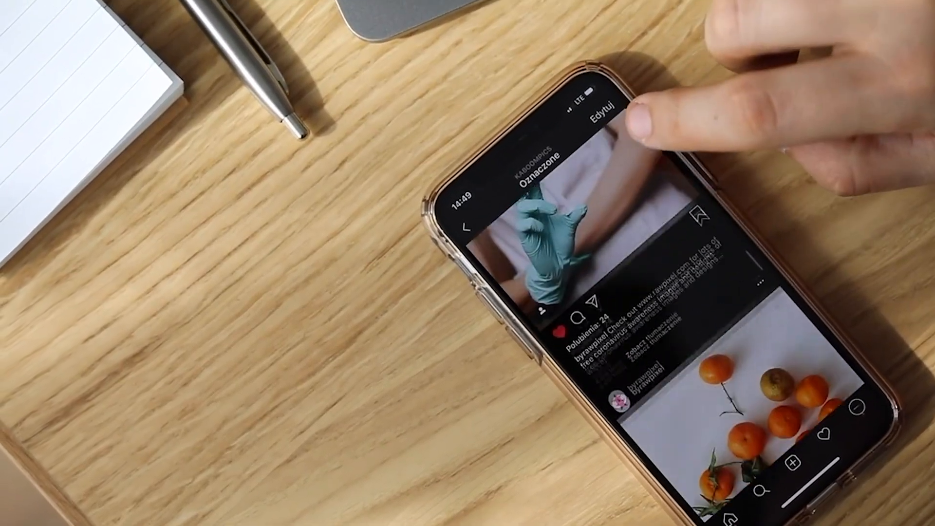